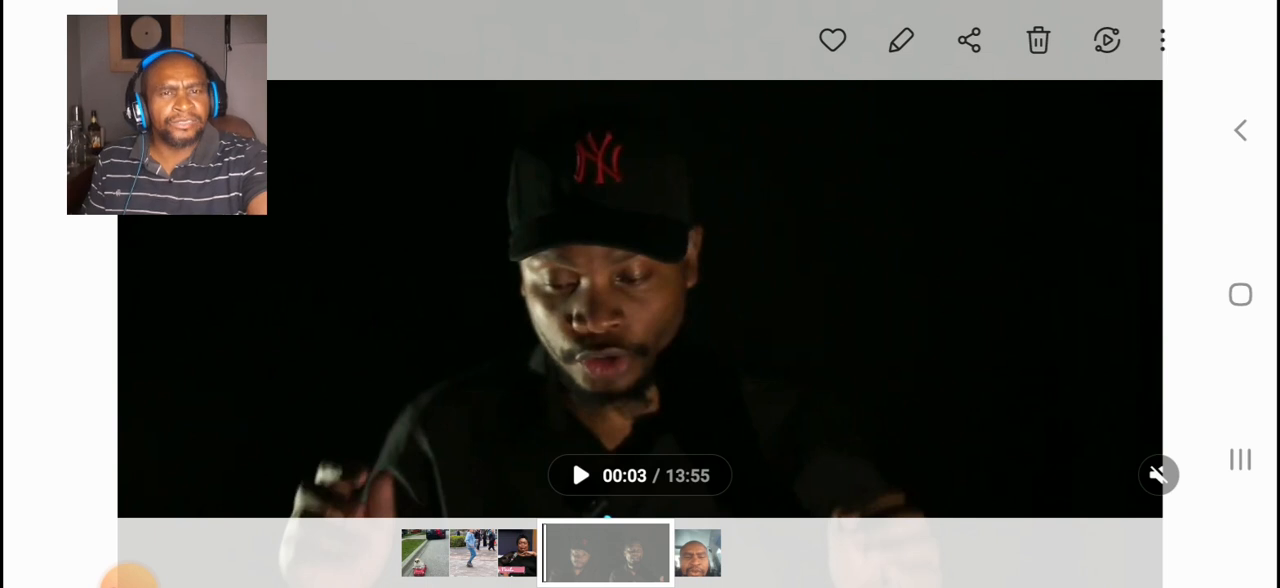
- Resume the 13:55 video, then pause it at 09:59 with sound left on
click(581, 475)
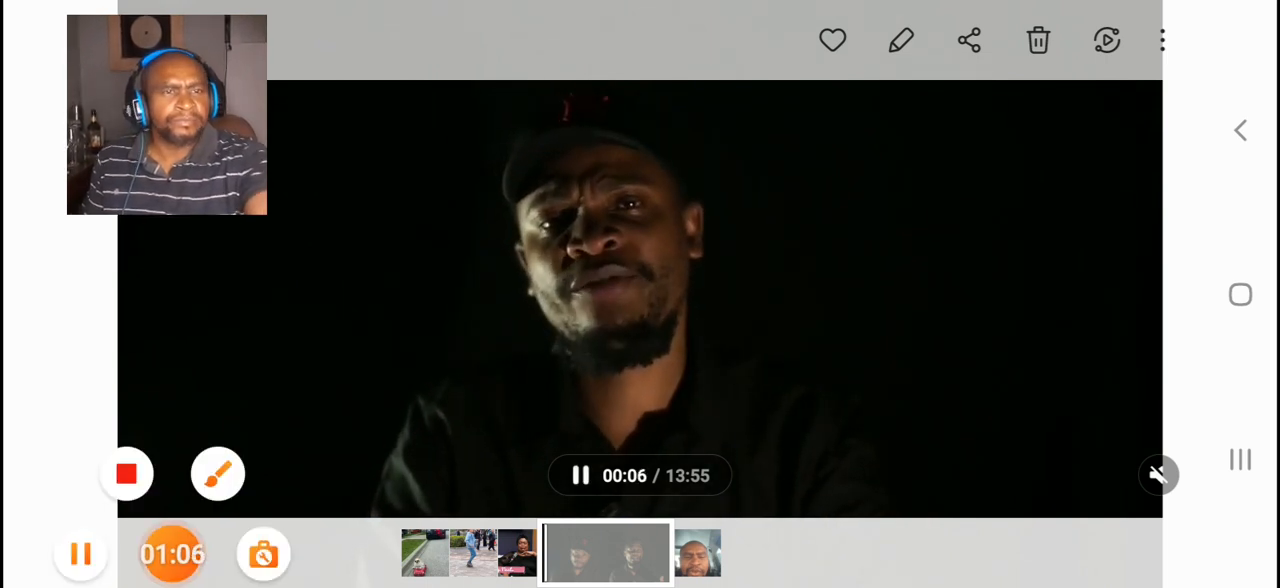
click(1159, 475)
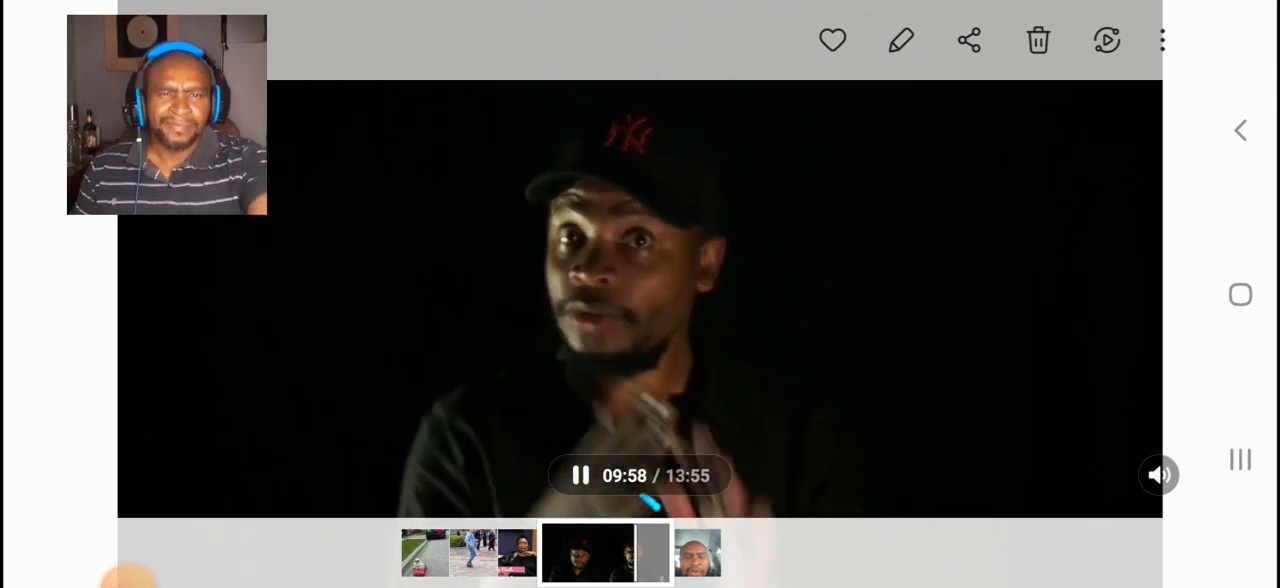
click(580, 475)
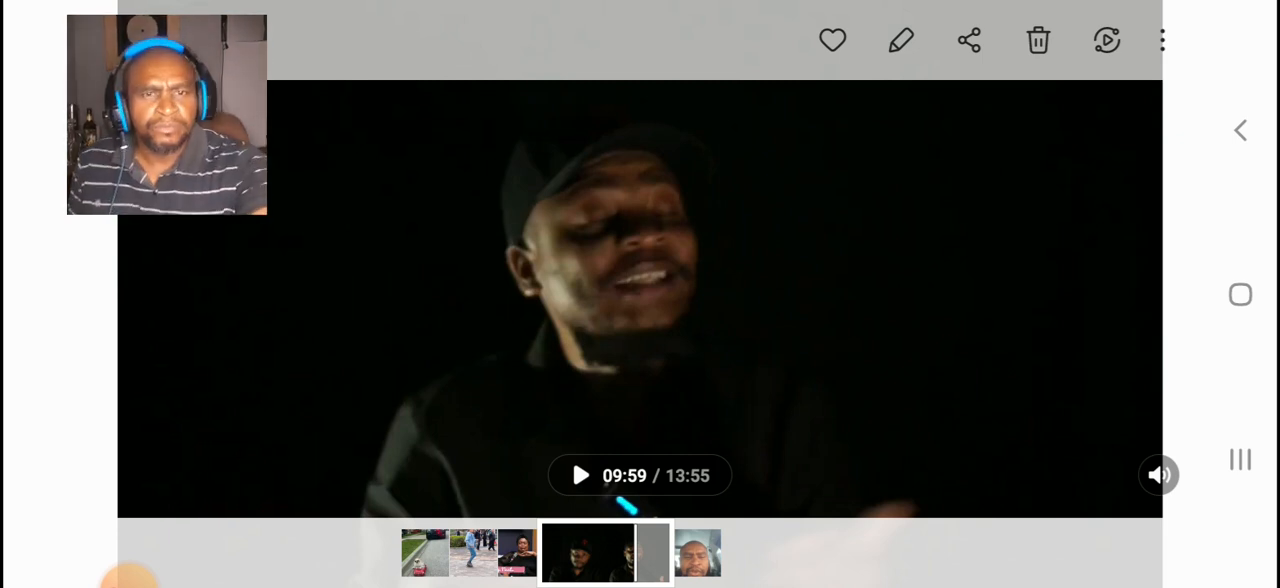
- Resume the video from 09:59 and pause it again at 10:08
click(581, 475)
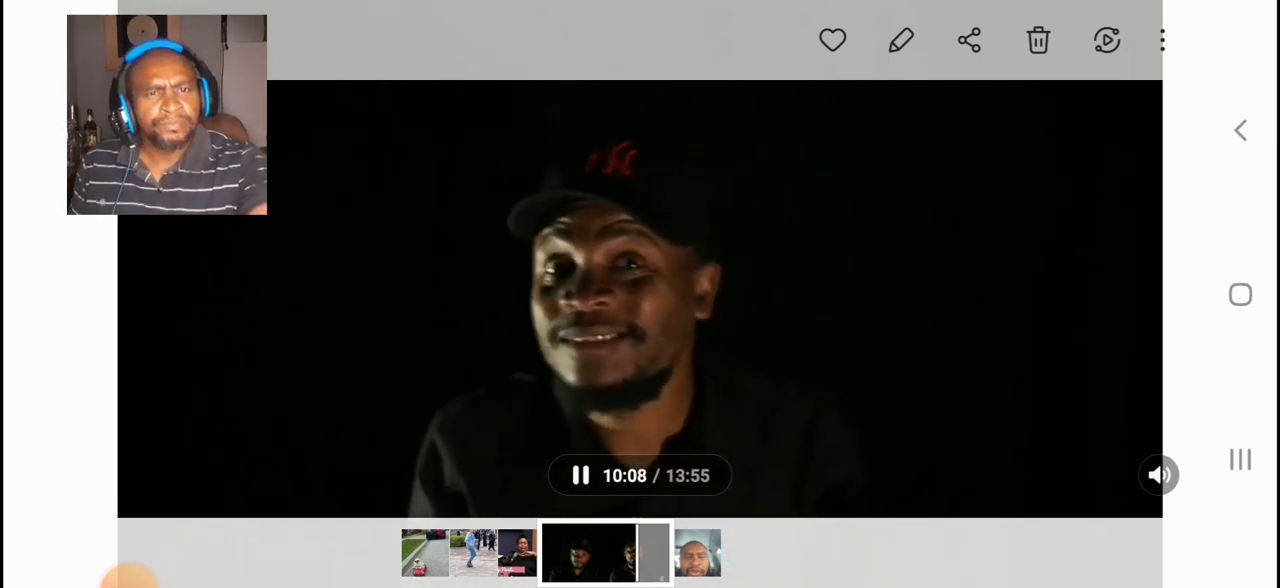
click(581, 475)
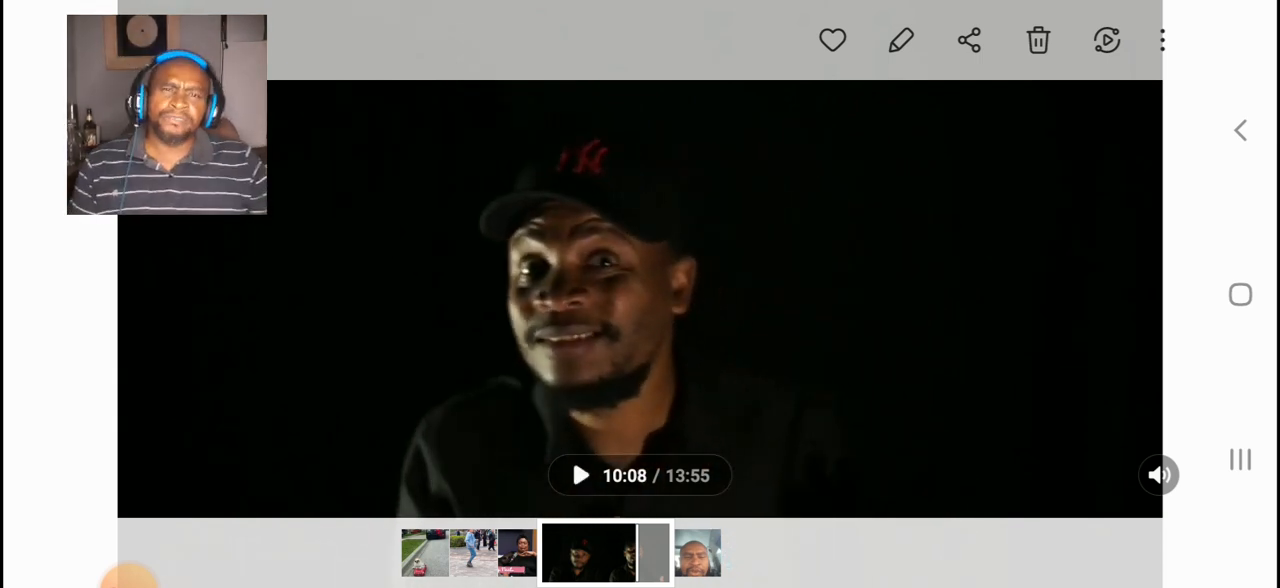